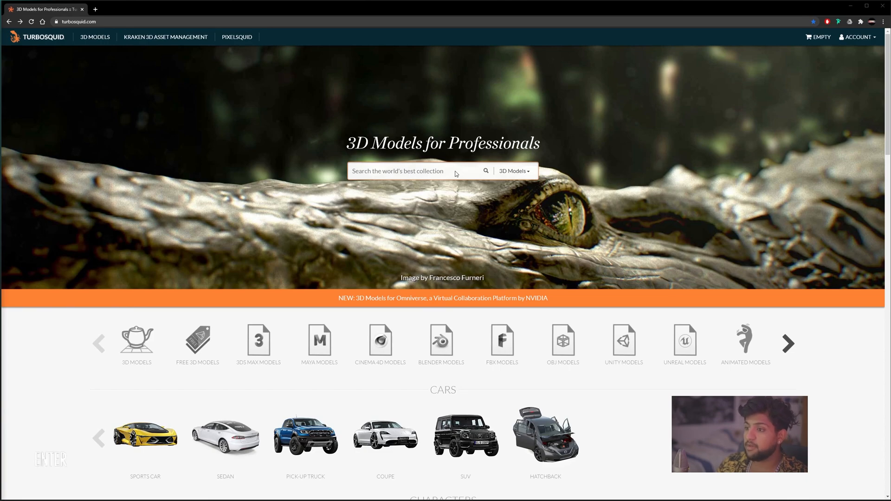
# Search TurboSquid for 'Washing Machine' and filter to free OBJ models
pyautogui.write('Washing Machine')
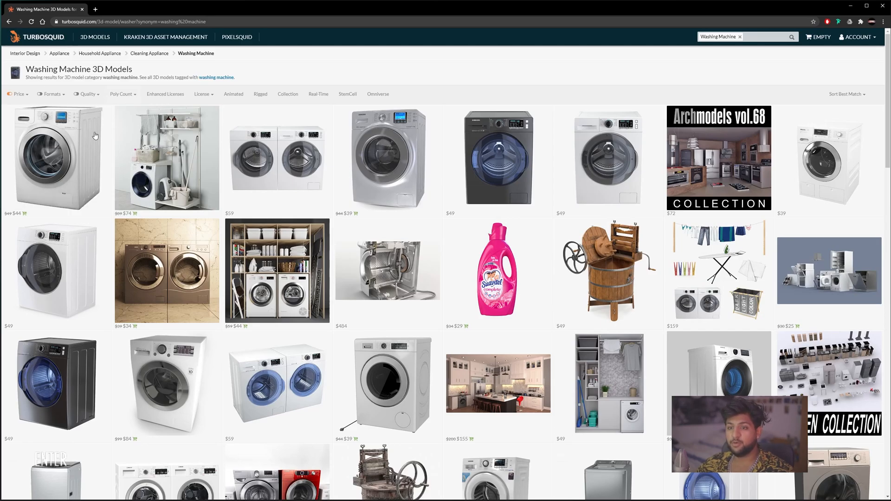
pyautogui.click(17, 94)
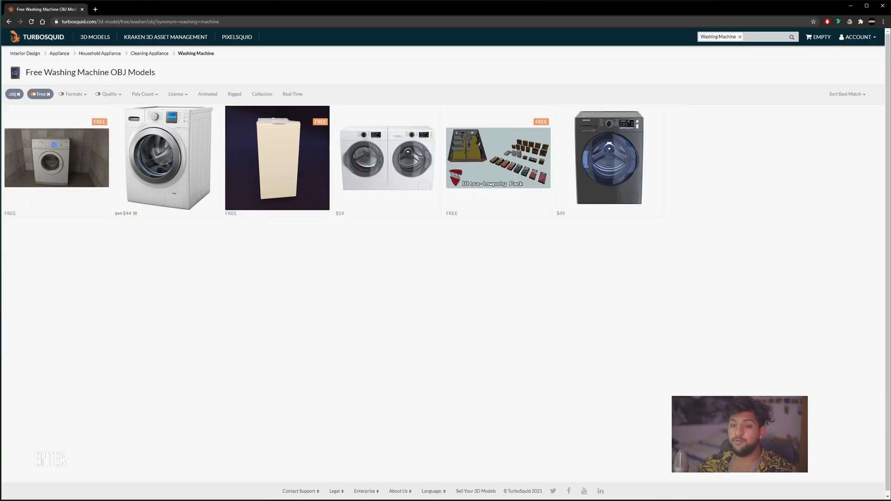
pyautogui.moveTo(70, 161)
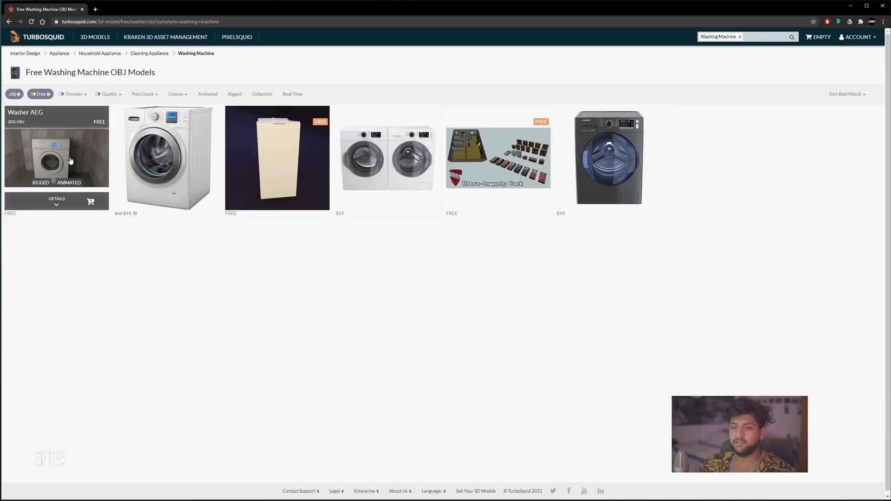
# Get the free Washer AEG model and download its washer.obj file
pyautogui.click(56, 148)
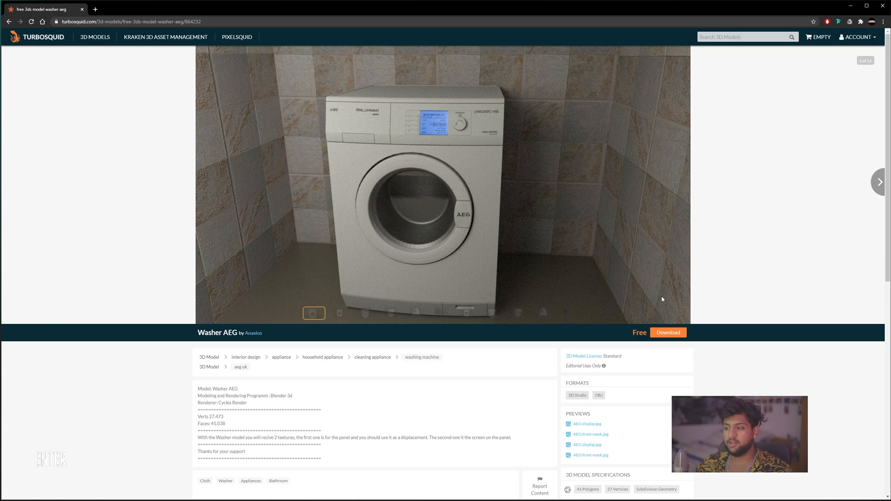
pyautogui.click(668, 332)
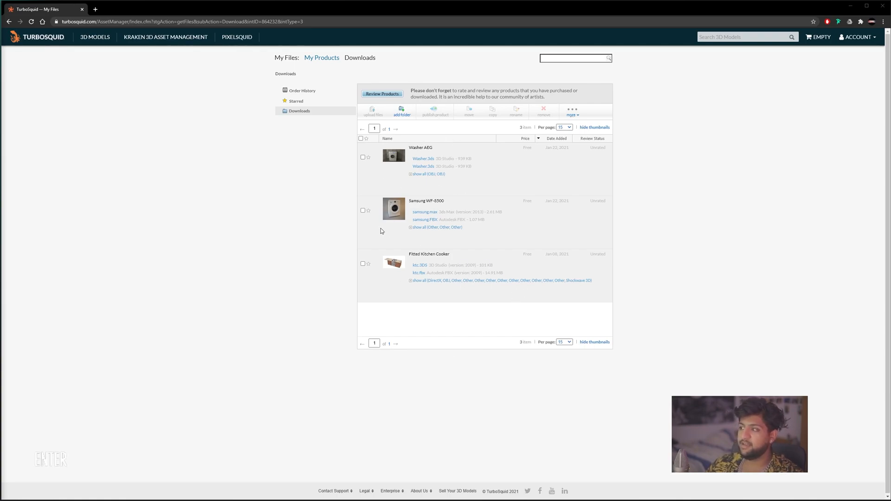
pyautogui.moveTo(396, 105)
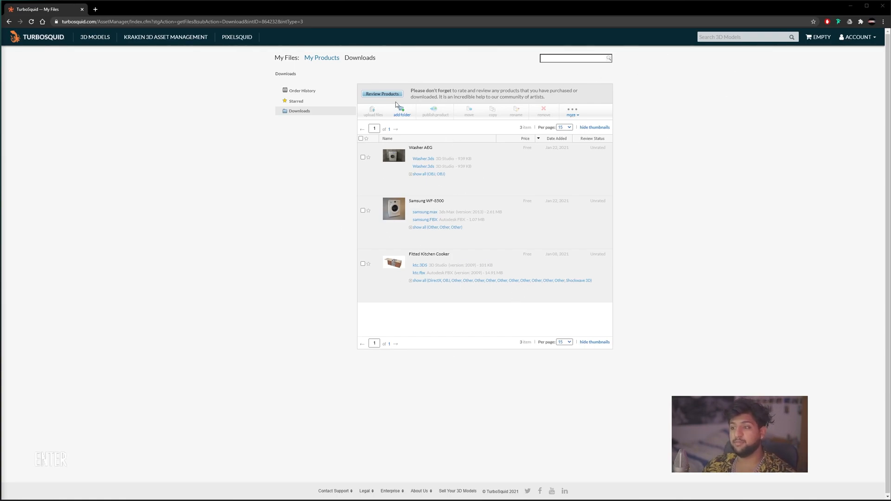
pyautogui.moveTo(430, 170)
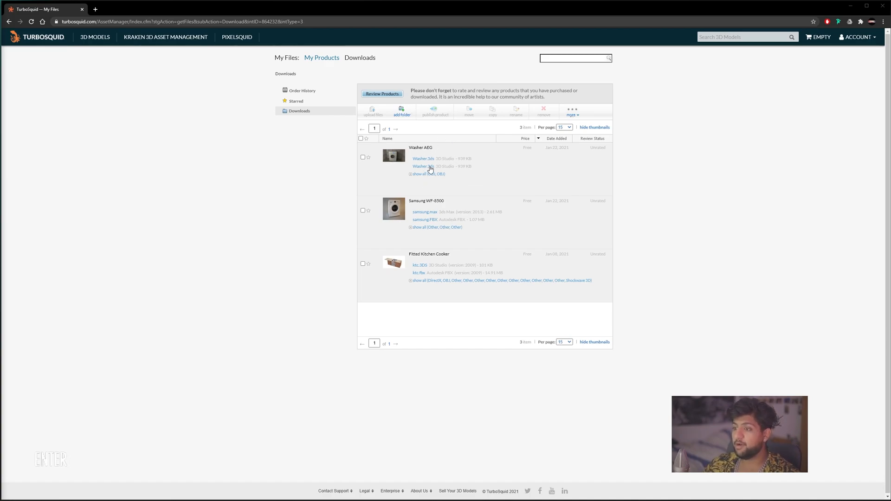
pyautogui.moveTo(432, 174)
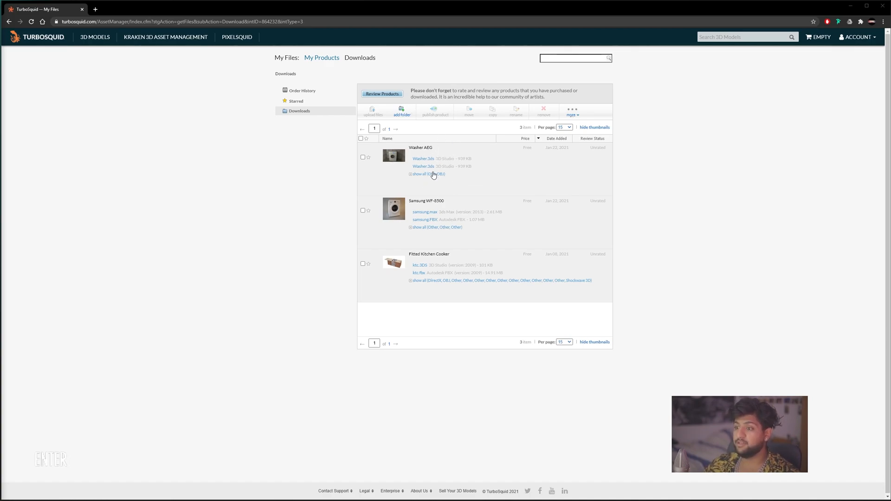
pyautogui.click(426, 174)
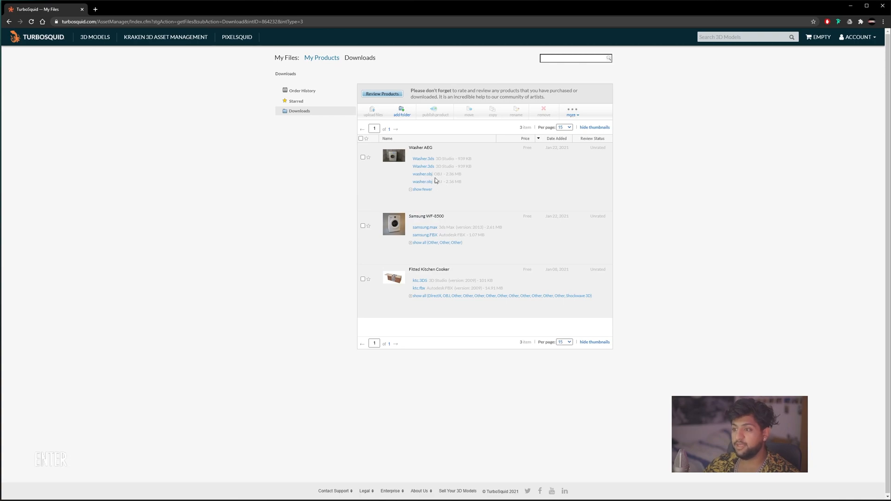
pyautogui.click(422, 174)
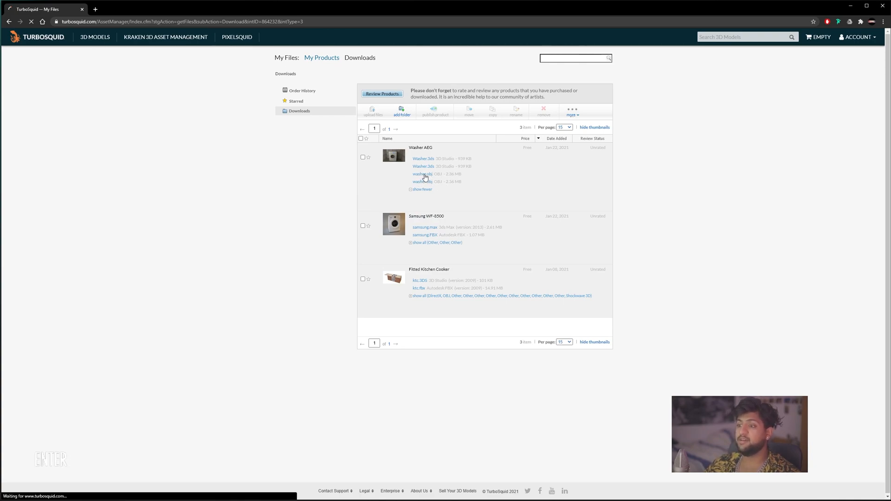
pyautogui.click(422, 174)
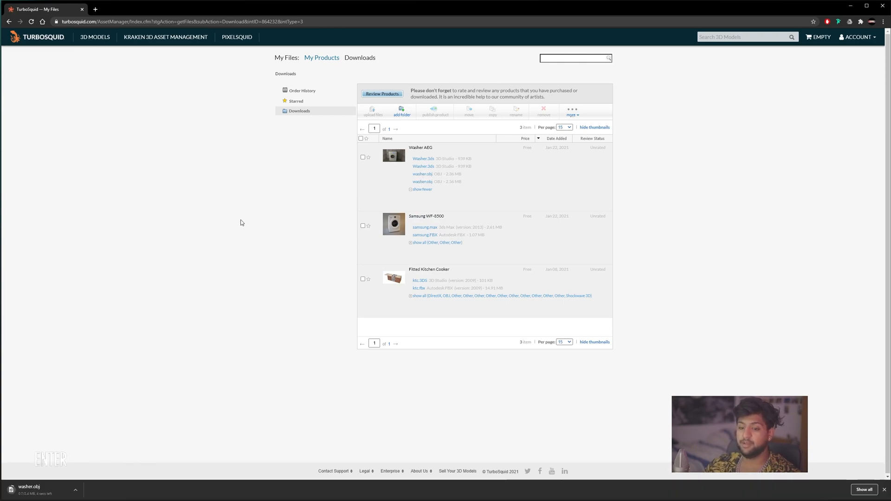
pyautogui.moveTo(51, 270)
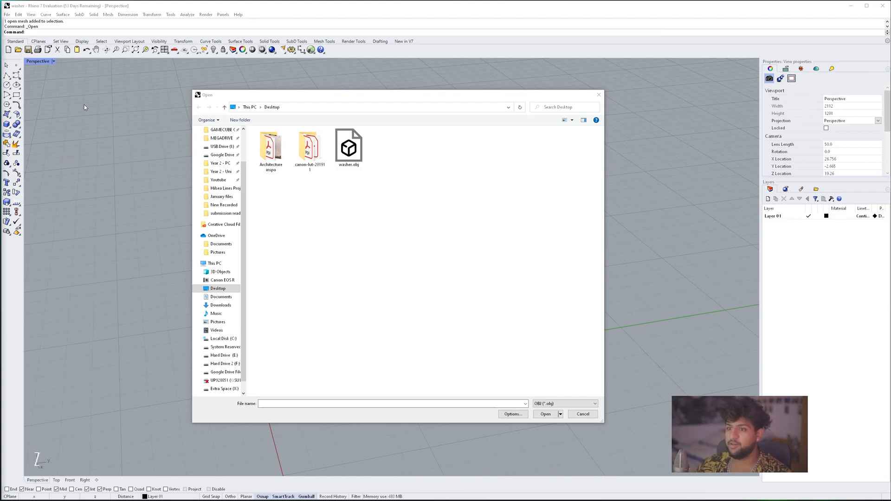
# Open washer.obj with default OBJ import options and select the surrounding box geometry
pyautogui.click(348, 145)
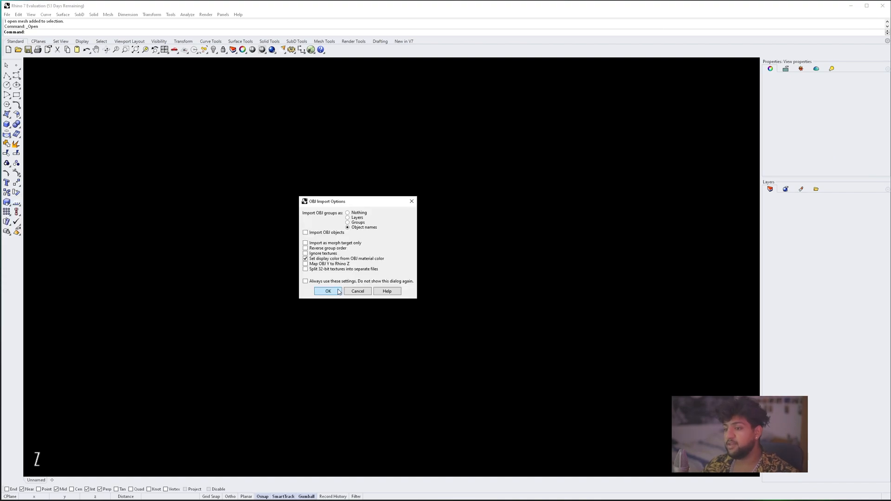
pyautogui.moveTo(303, 229)
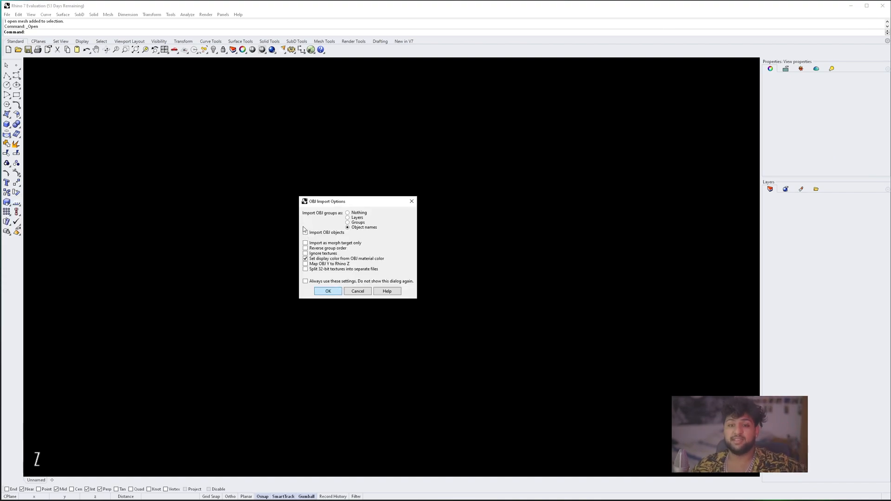
pyautogui.click(328, 291)
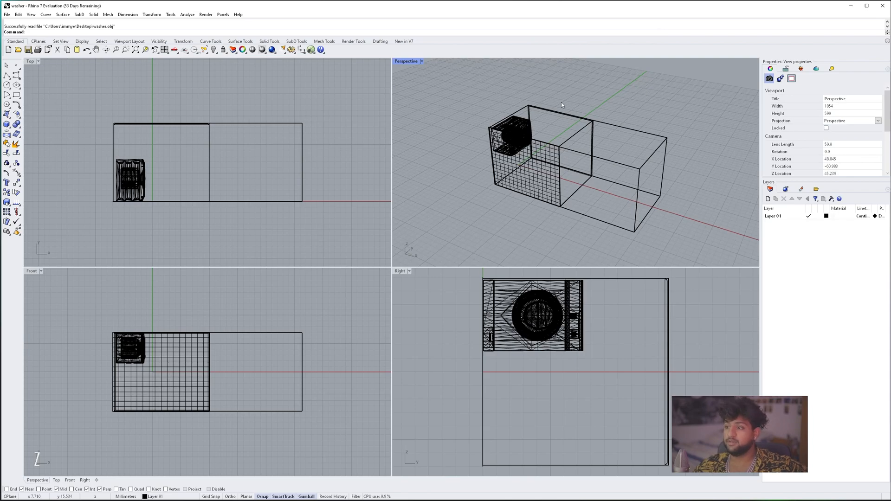
pyautogui.click(6, 15)
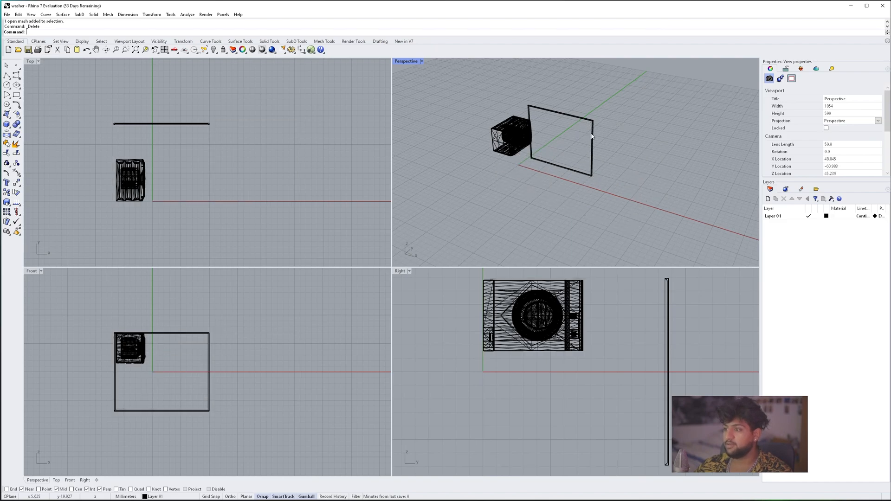
pyautogui.moveTo(634, 205)
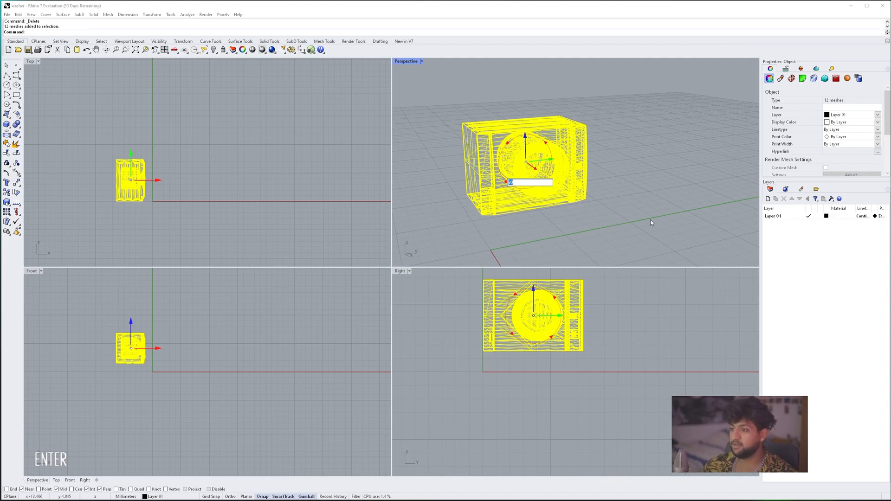
pyautogui.moveTo(646, 245)
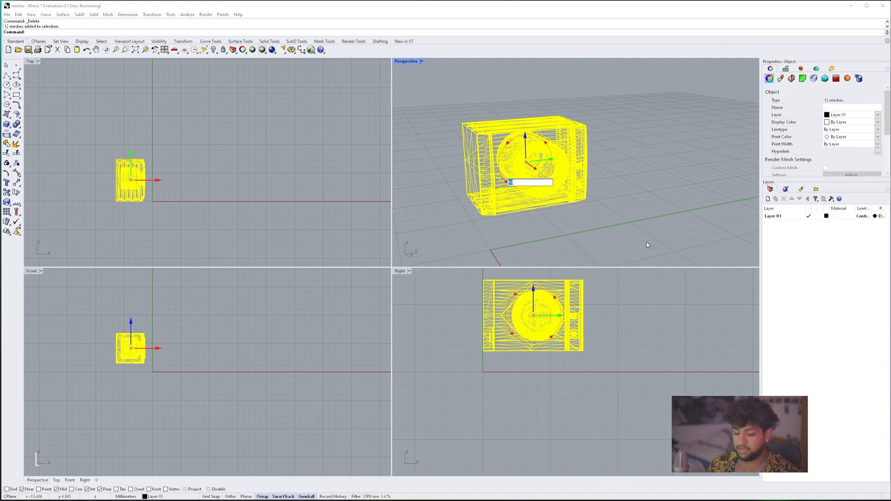
# Finish the selection, leaving only the washer mesh in a shaded, maximized Perspective view
pyautogui.press('Return')
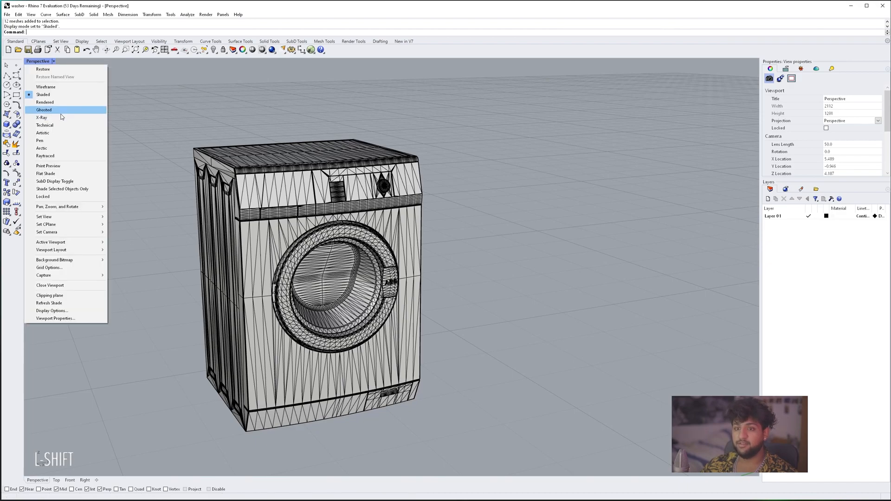
# Change the Perspective display mode and save the model as washer.3dm on the Desktop
pyautogui.click(45, 101)
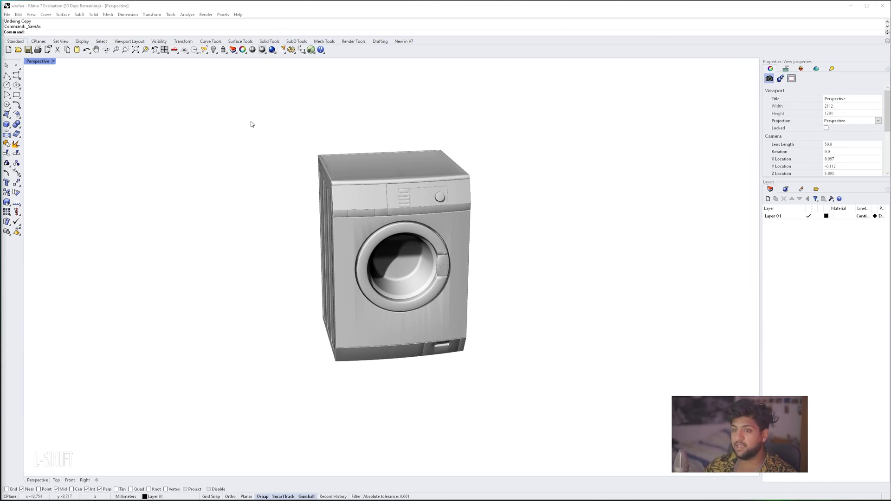
pyautogui.click(7, 14)
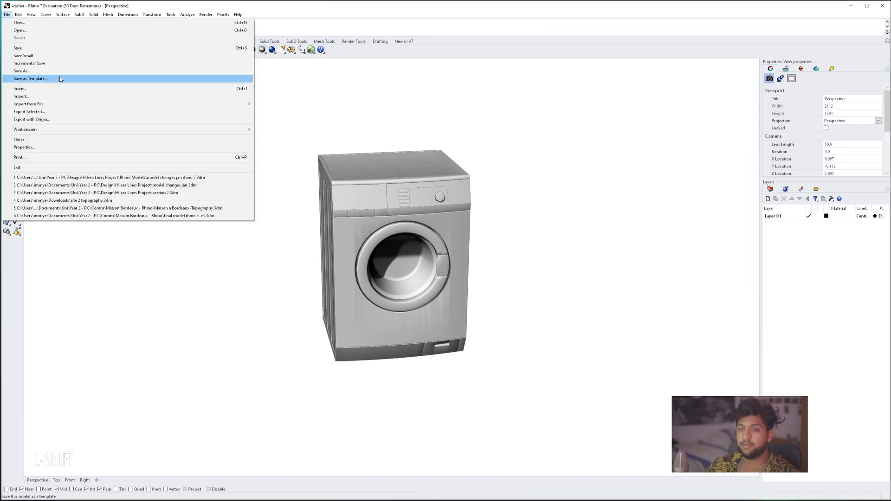
pyautogui.click(21, 71)
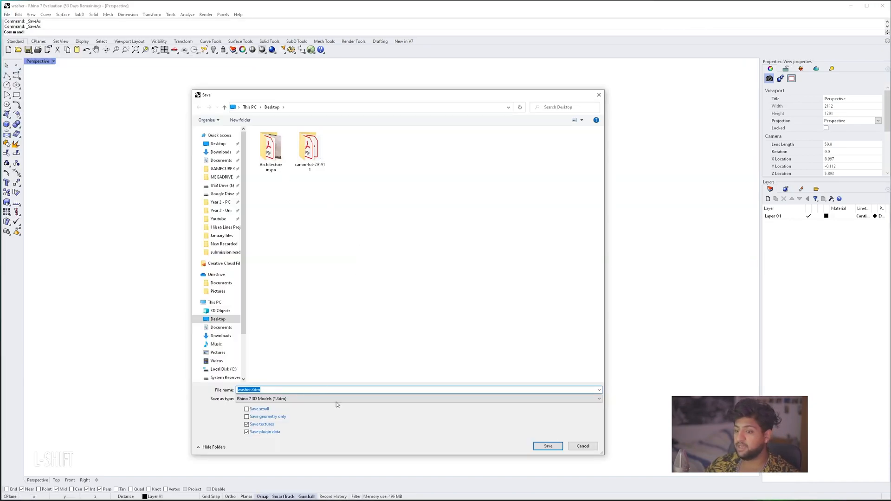
pyautogui.click(546, 446)
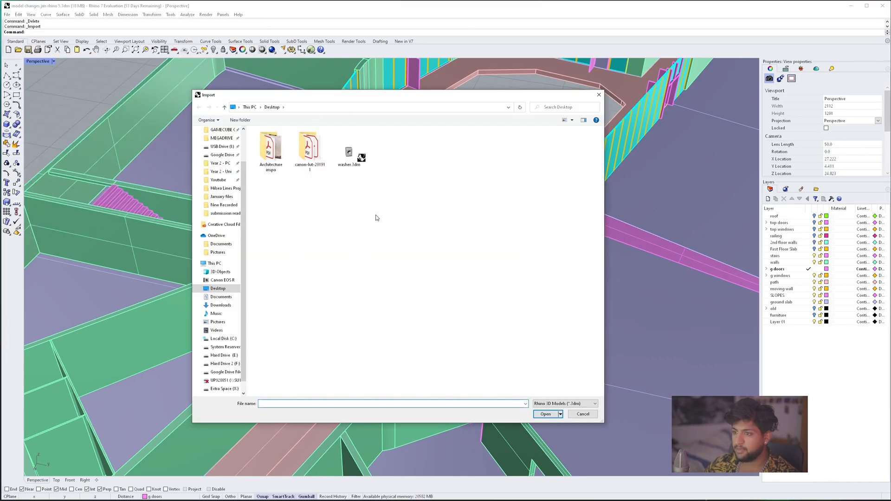
# Browse the import file-type list and pick washer.3dm to import into the building
pyautogui.click(594, 404)
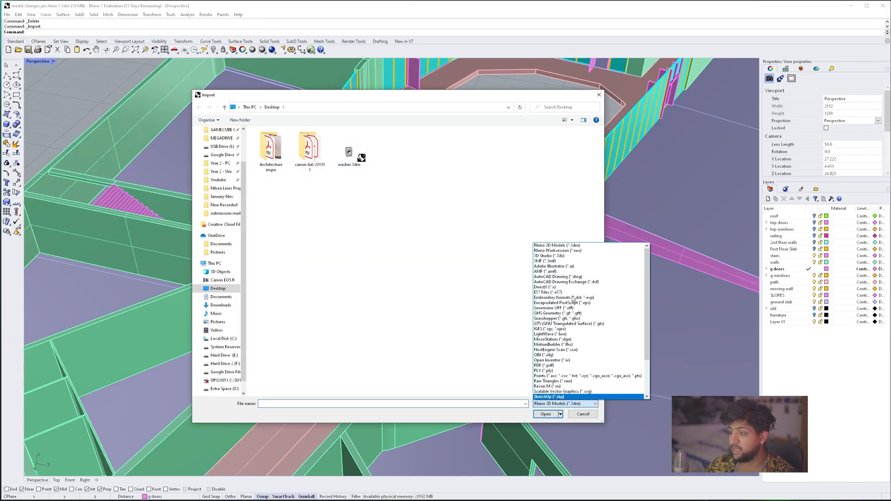
pyautogui.click(547, 292)
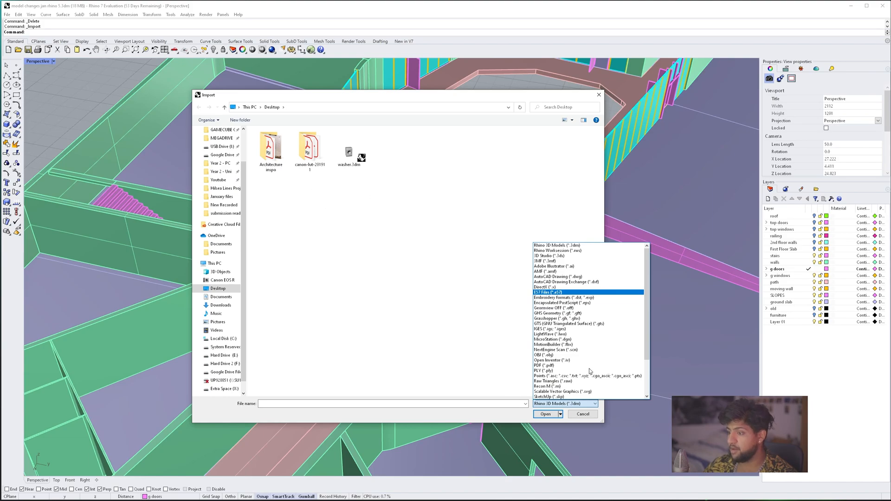
pyautogui.moveTo(575, 397)
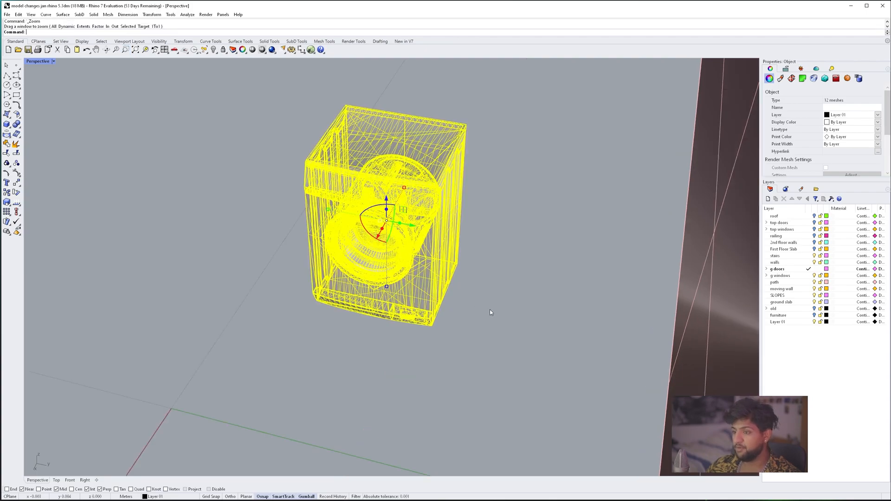
pyautogui.moveTo(297, 114)
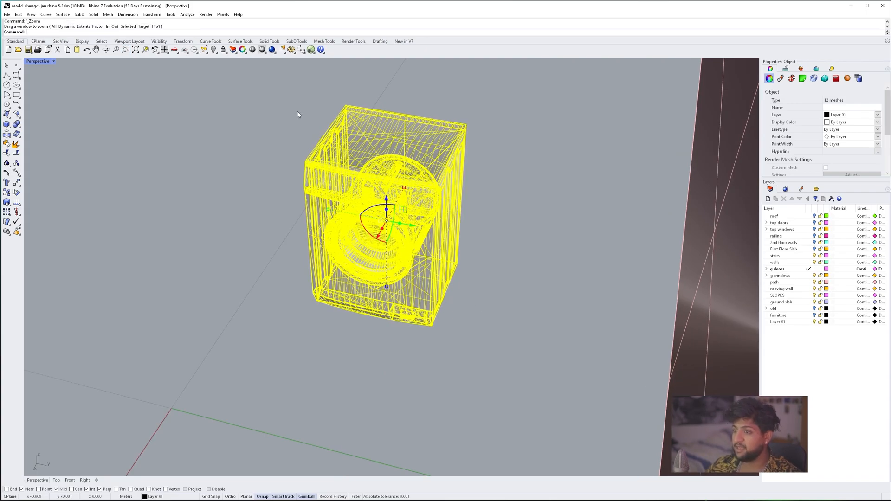
# Run the Scale command on the imported washer to shrink it to realistic size
pyautogui.write('Scale')
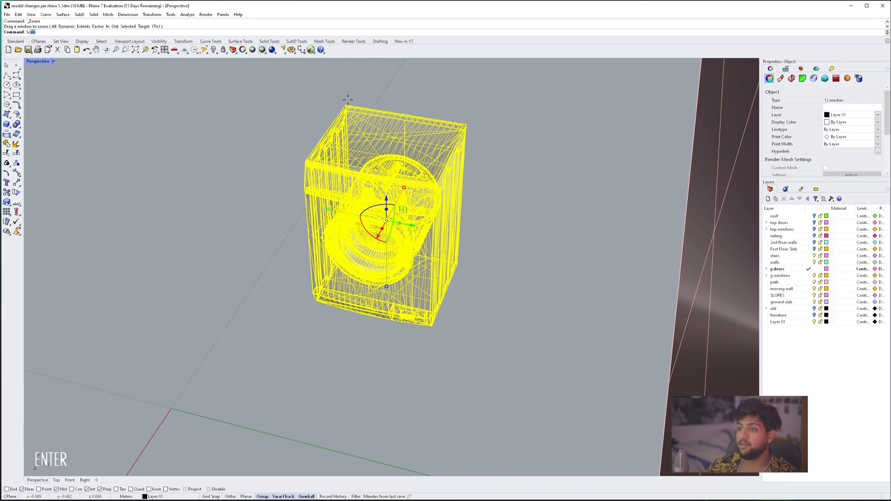
pyautogui.moveTo(225, 120)
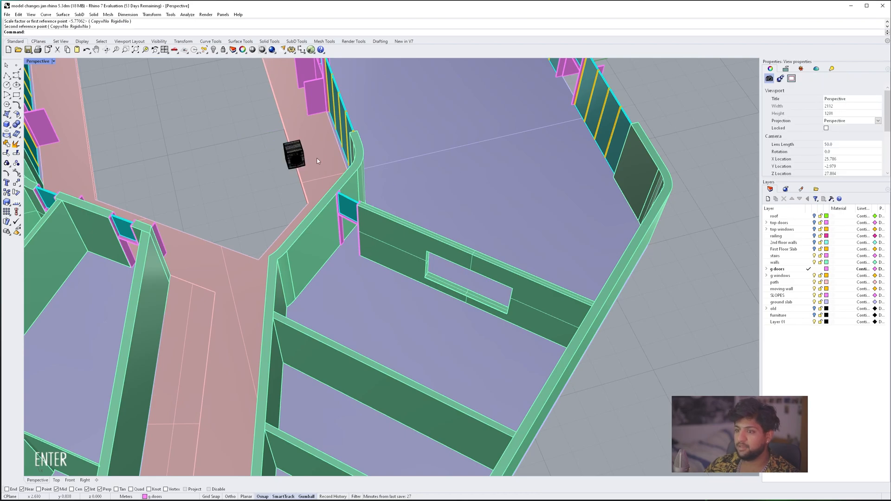
# Undo twice, returning the washer to the walkway beside the wall
pyautogui.press('ctrl+z')
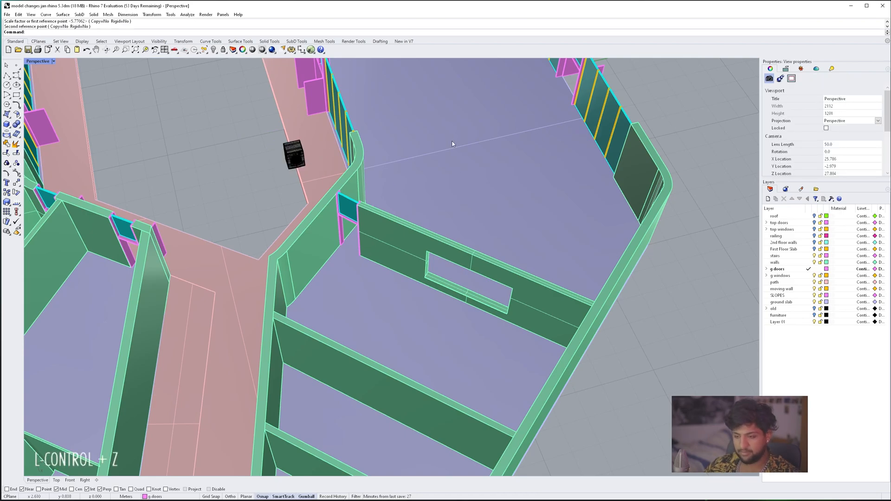
pyautogui.press('ctrl+z')
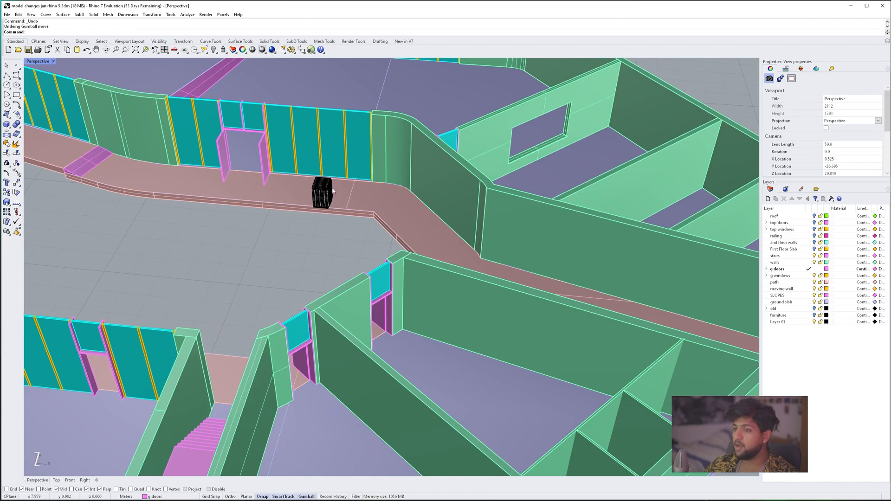
pyautogui.moveTo(349, 211)
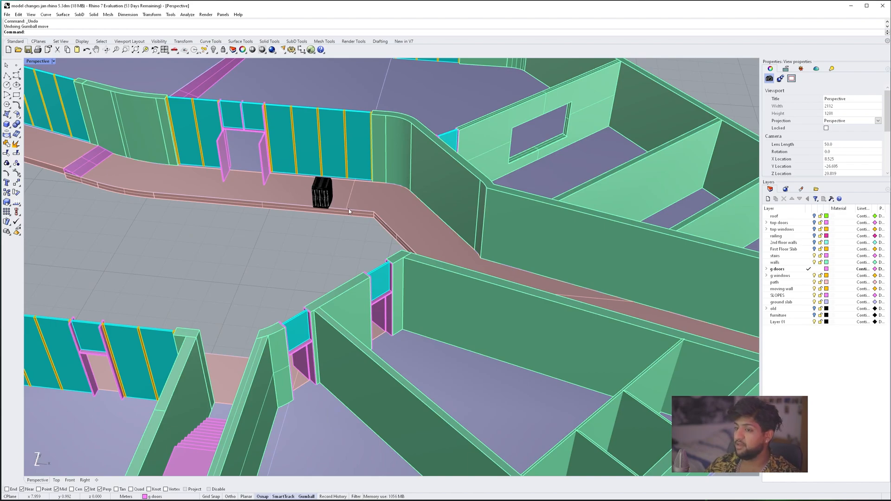